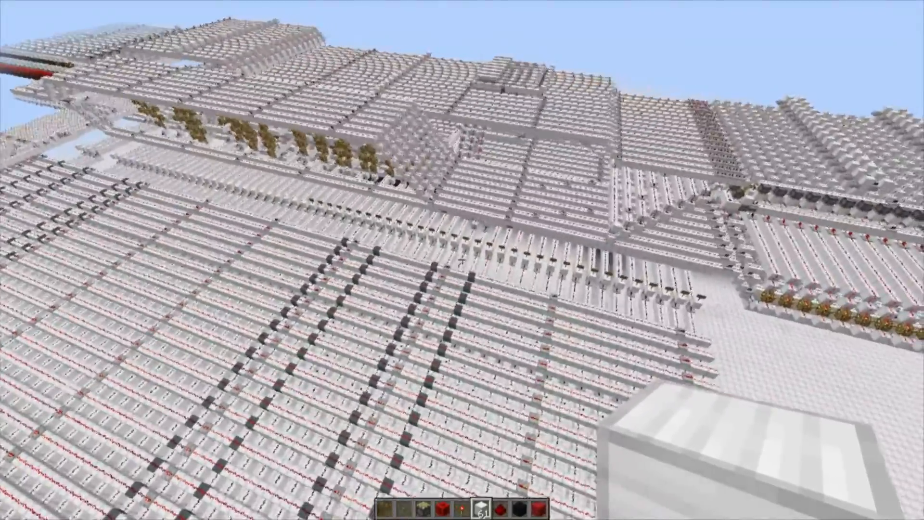
pyautogui.moveTo(462, 259)
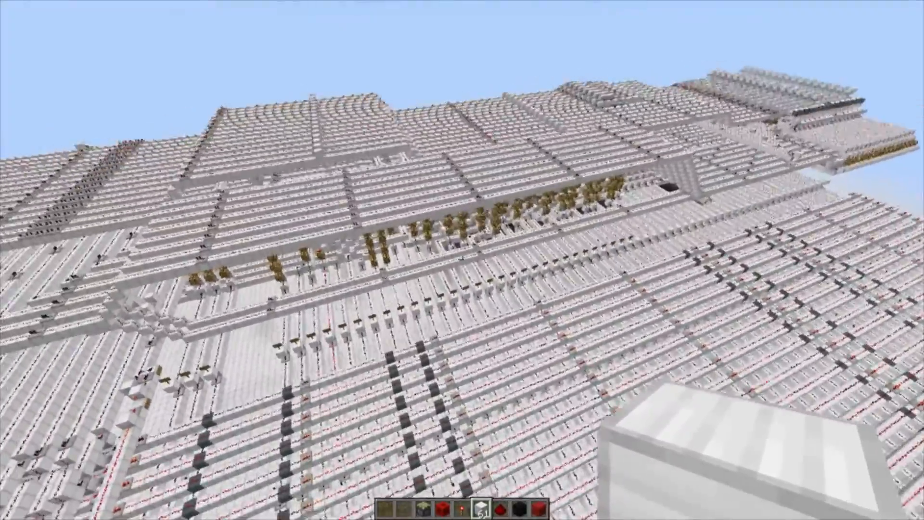
pyautogui.moveTo(462, 259)
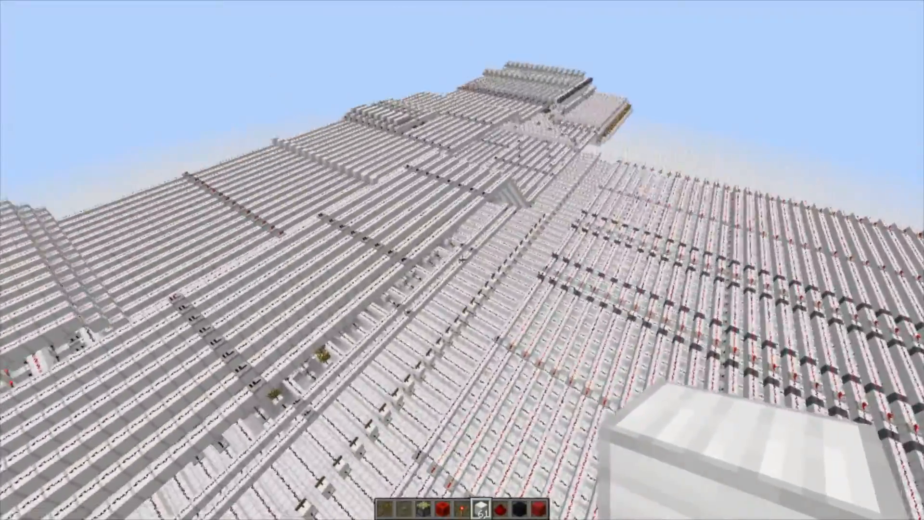
pyautogui.moveTo(462, 260)
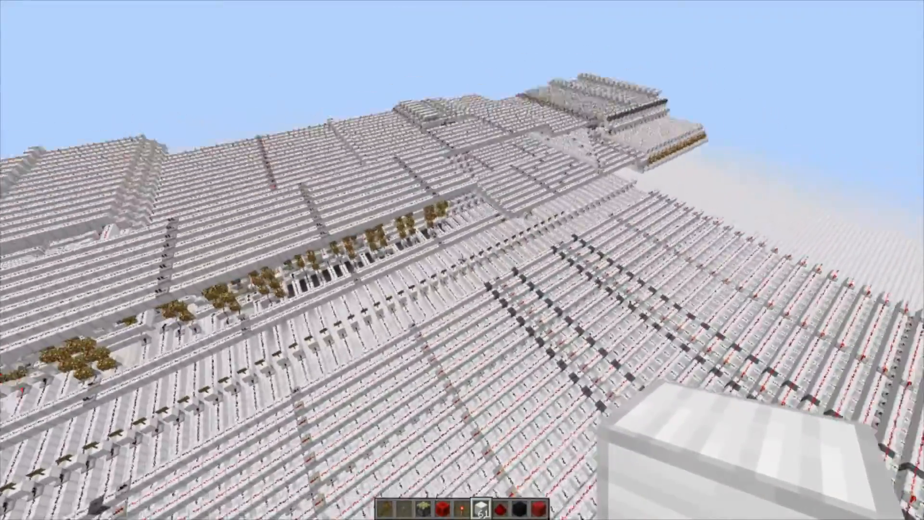
pyautogui.moveTo(461, 259)
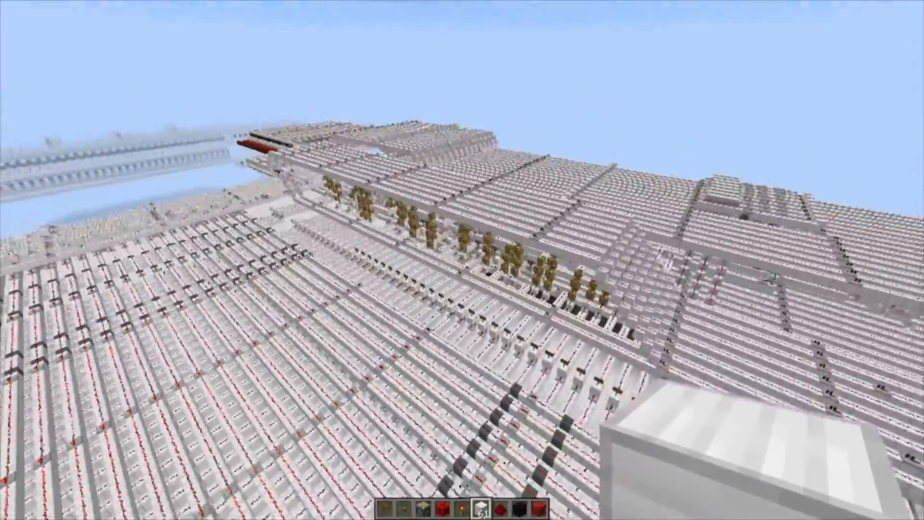
pyautogui.moveTo(462, 260)
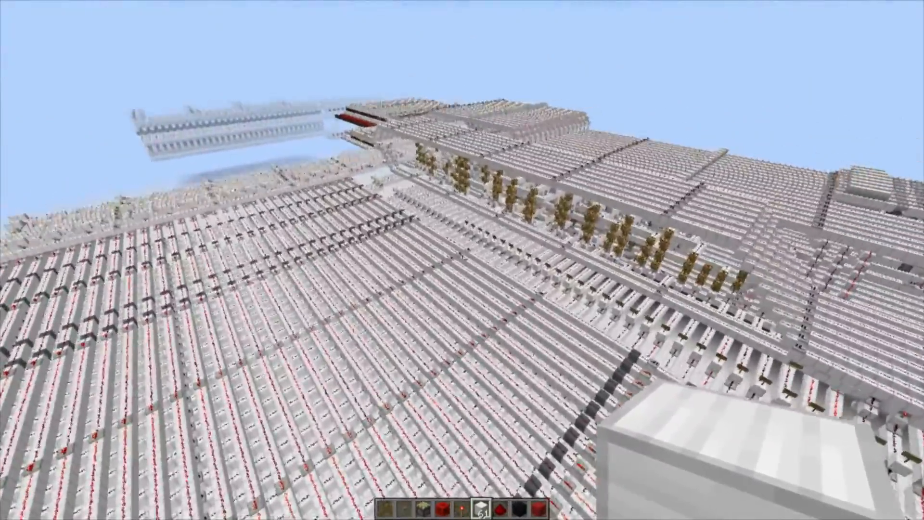
pyautogui.moveTo(462, 259)
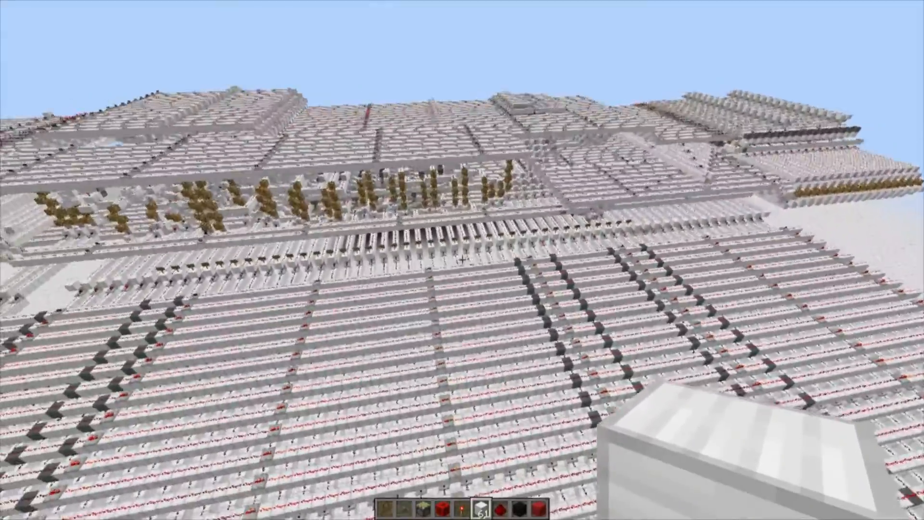
pyautogui.moveTo(462, 260)
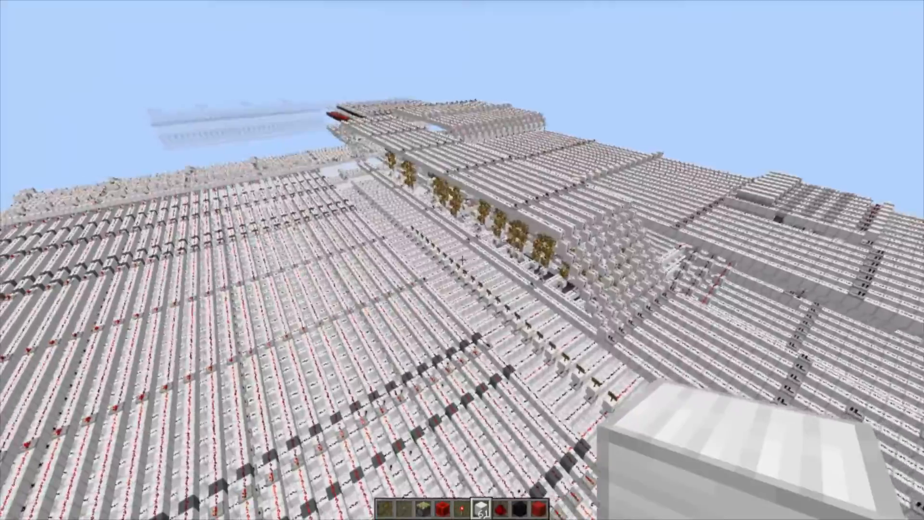
pyautogui.moveTo(462, 260)
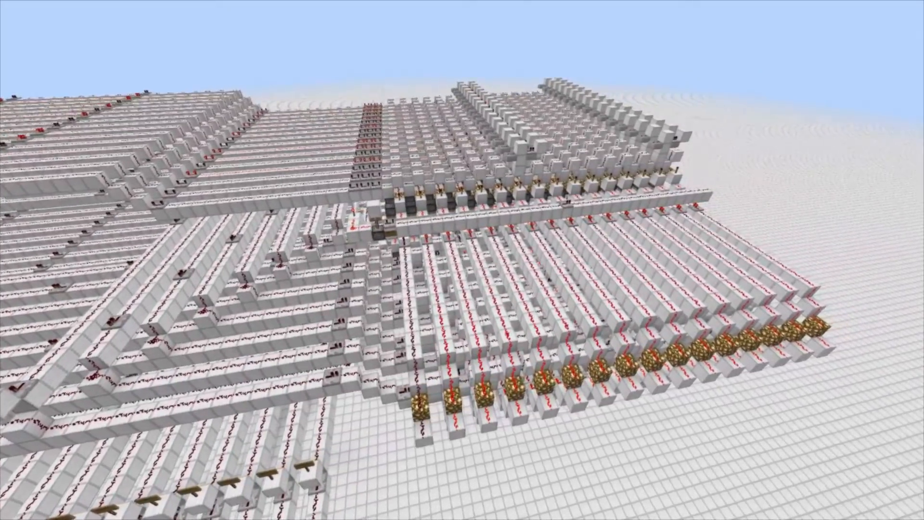
pyautogui.moveTo(462, 260)
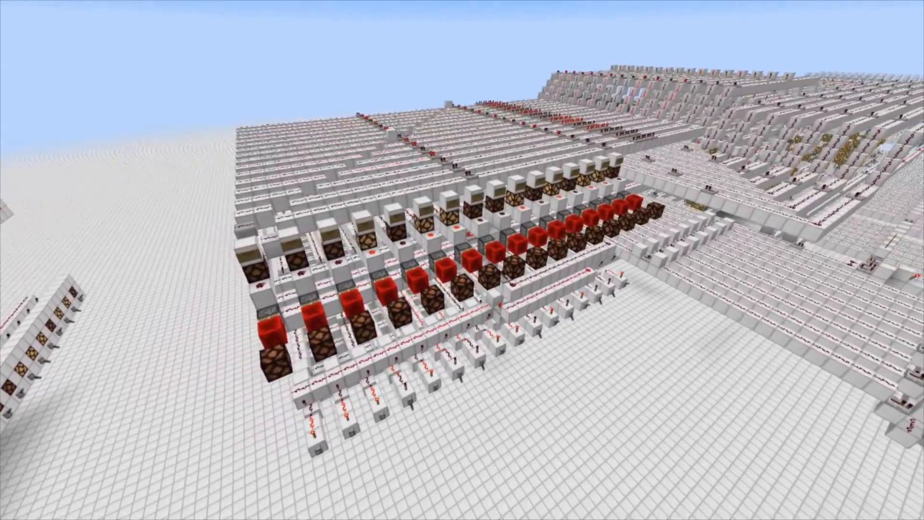
pyautogui.moveTo(462, 260)
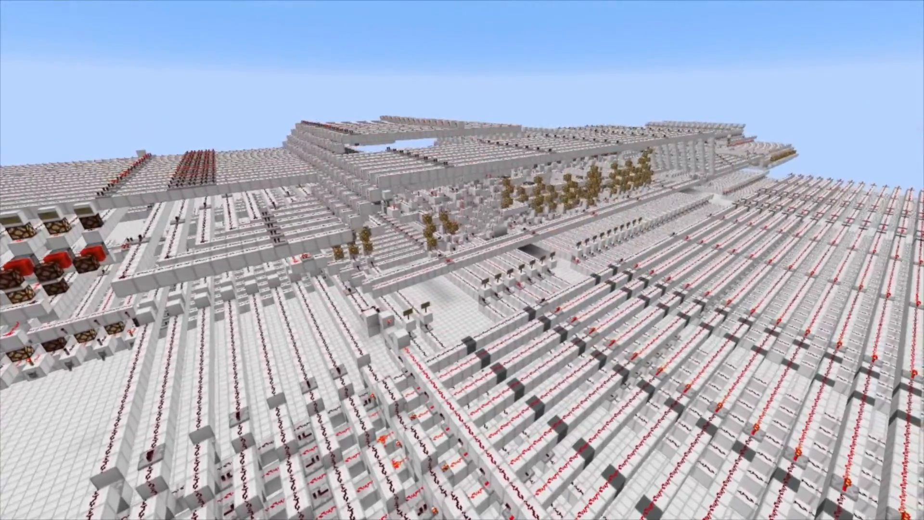
pyautogui.moveTo(462, 260)
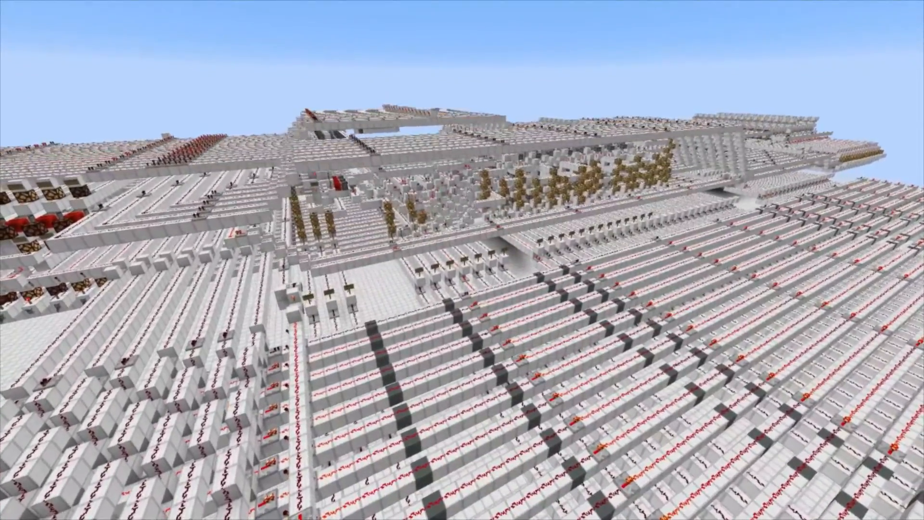
pyautogui.moveTo(462, 260)
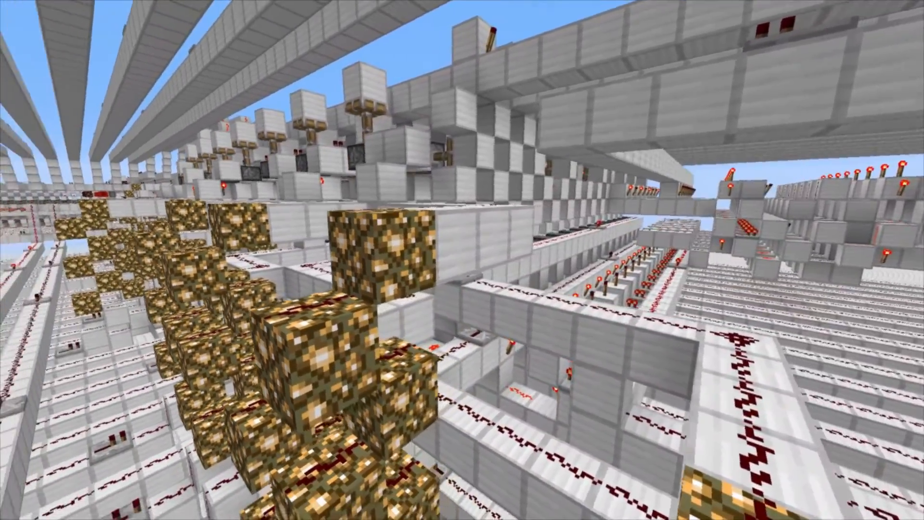
pyautogui.moveTo(462, 260)
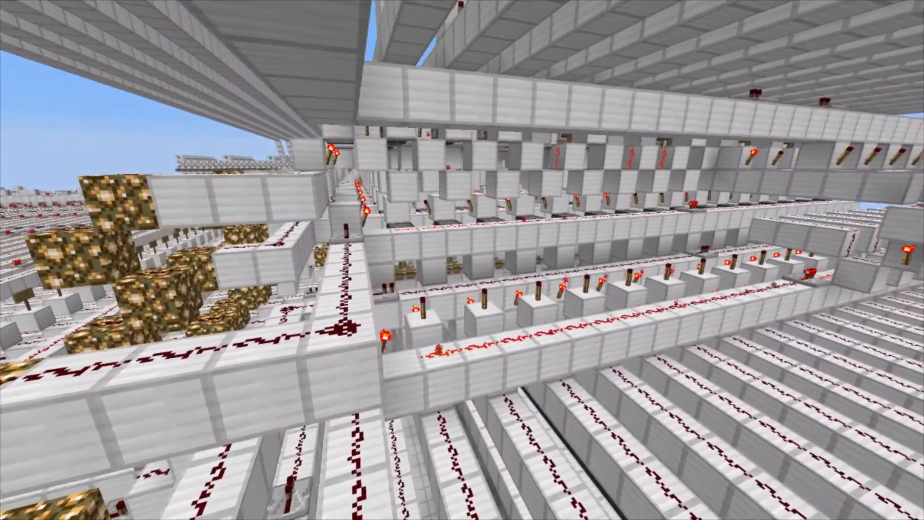
pyautogui.moveTo(462, 259)
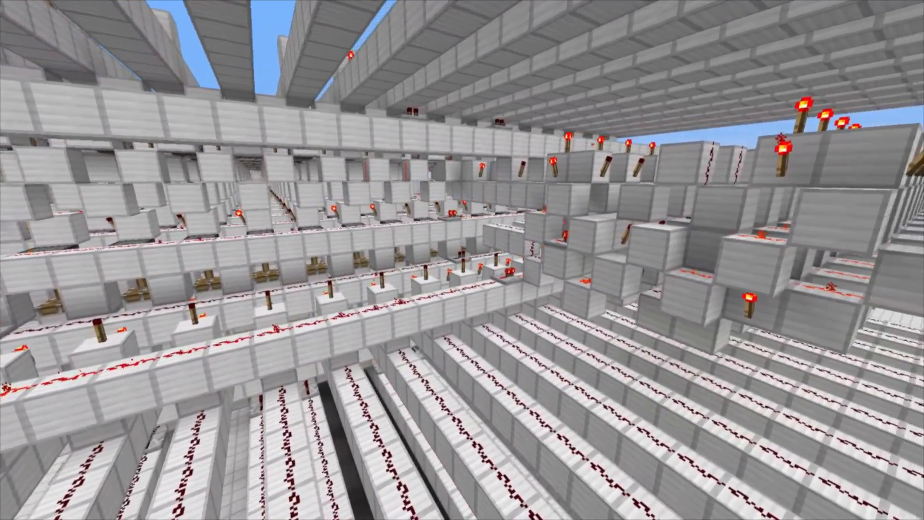
pyautogui.moveTo(462, 259)
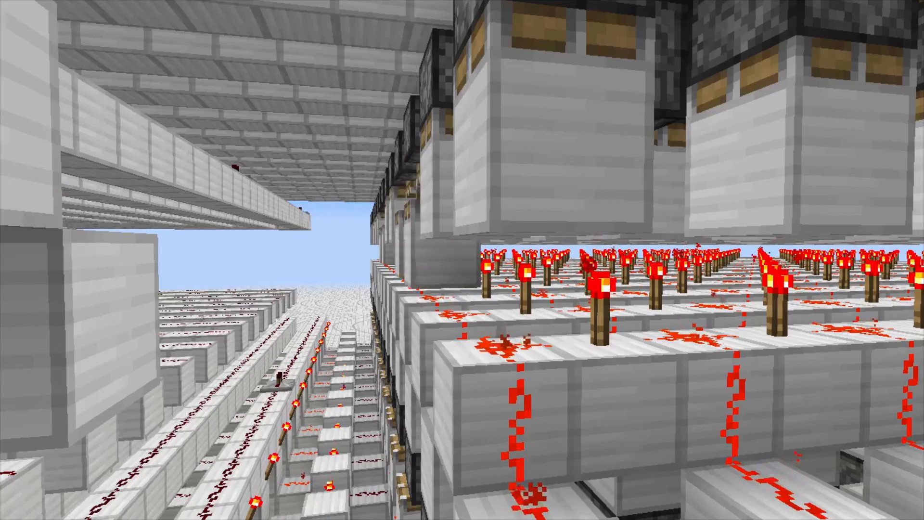
pyautogui.moveTo(462, 260)
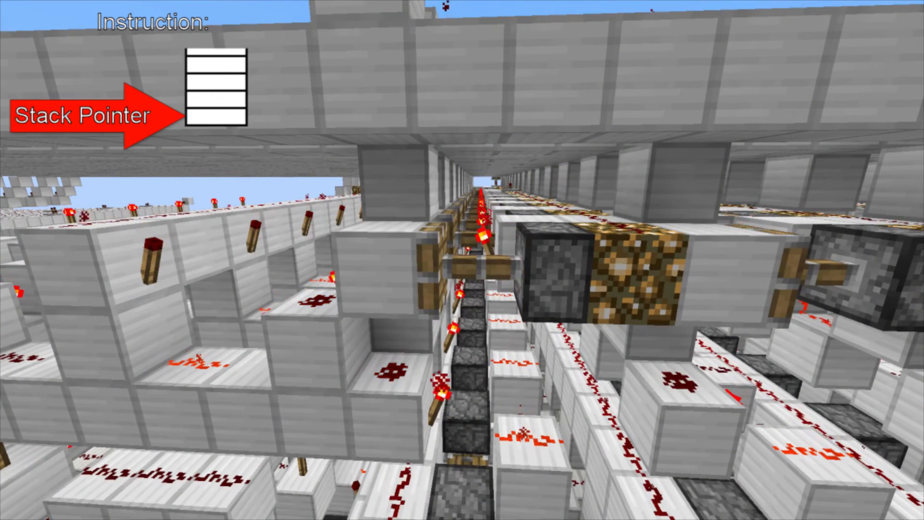
pyautogui.moveTo(461, 260)
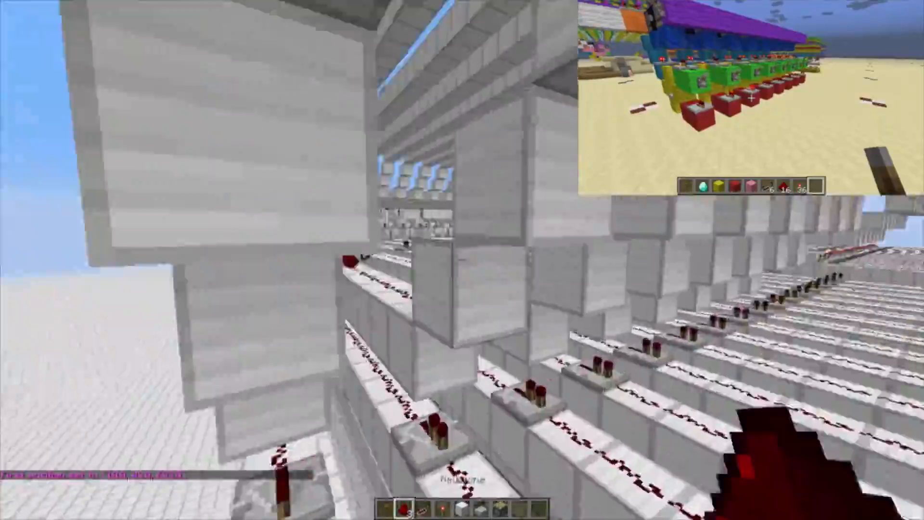
pyautogui.moveTo(462, 260)
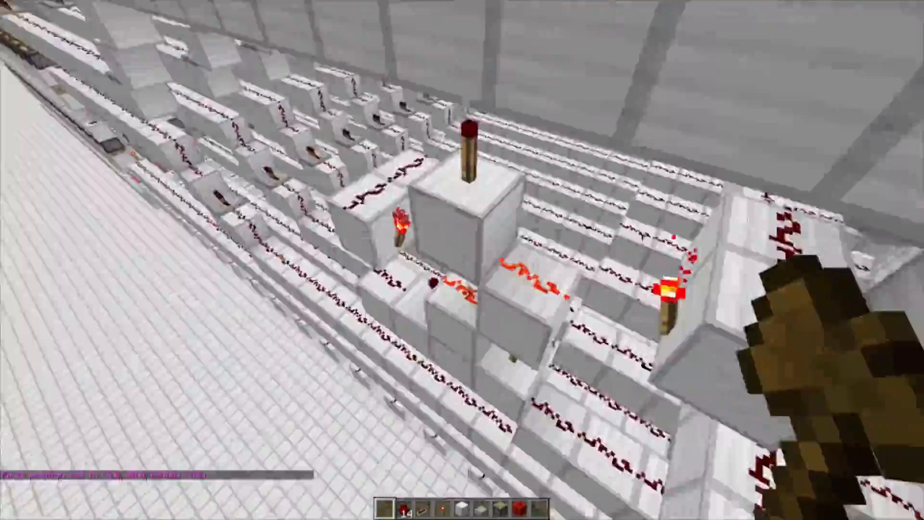
pyautogui.moveTo(462, 260)
pyautogui.write('//expand 1')
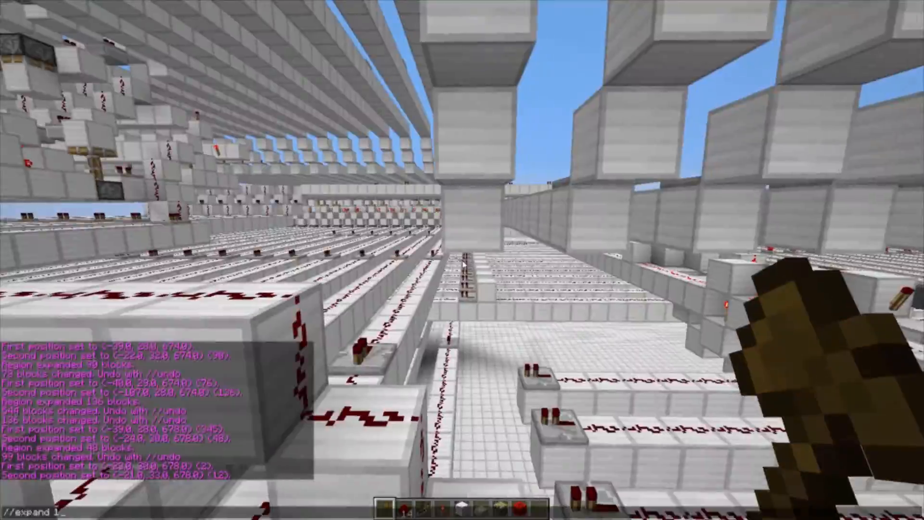
# Step: Abandon the unfinished chat command and resume play from the Game Menu
pyautogui.press('Escape')
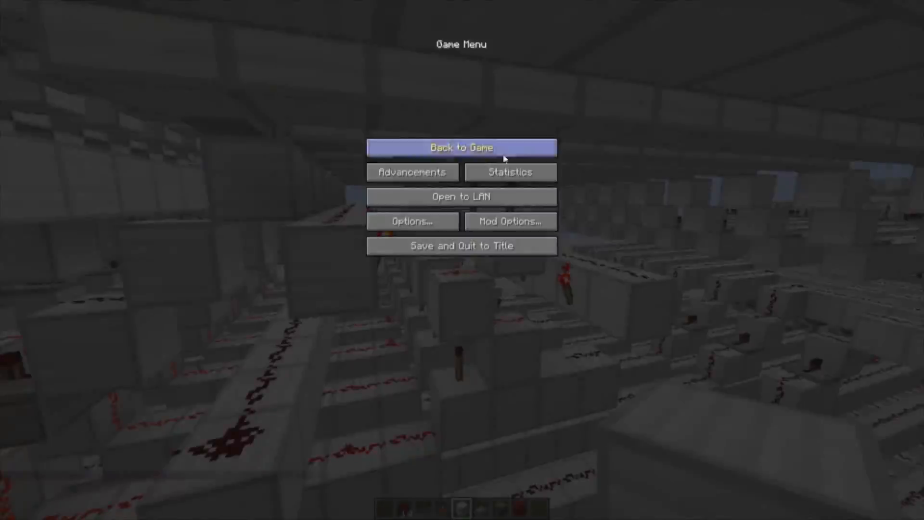
pyautogui.click(462, 147)
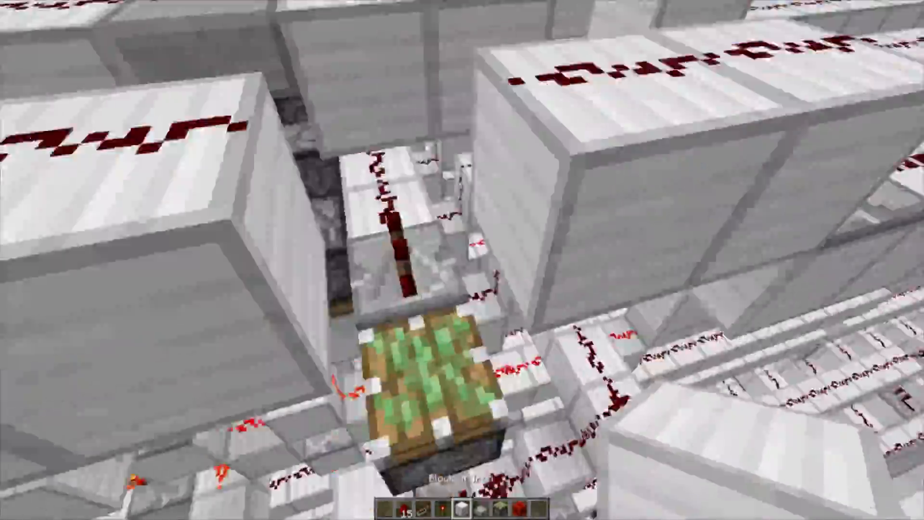
pyautogui.moveTo(462, 260)
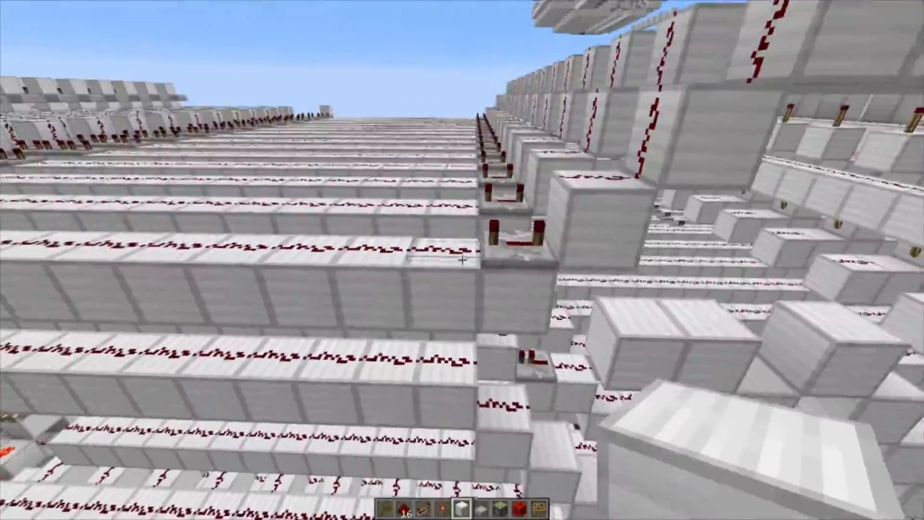
pyautogui.moveTo(462, 260)
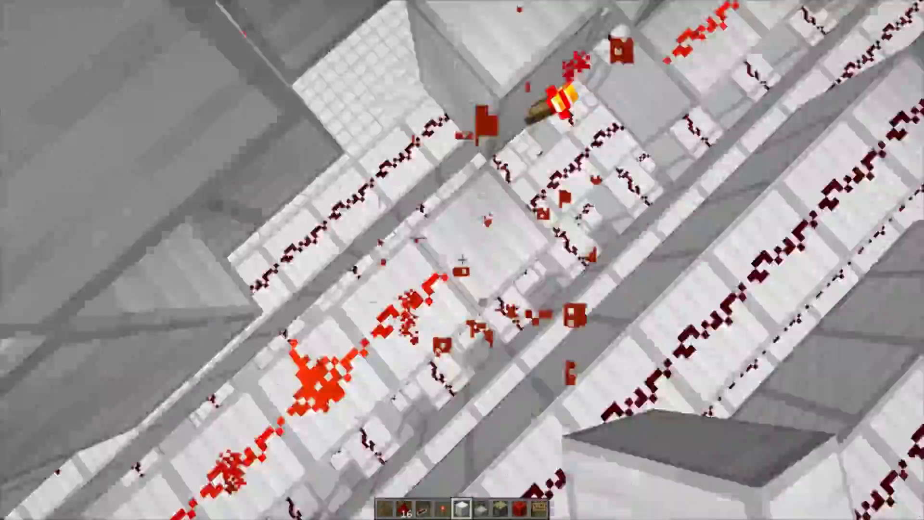
pyautogui.moveTo(462, 260)
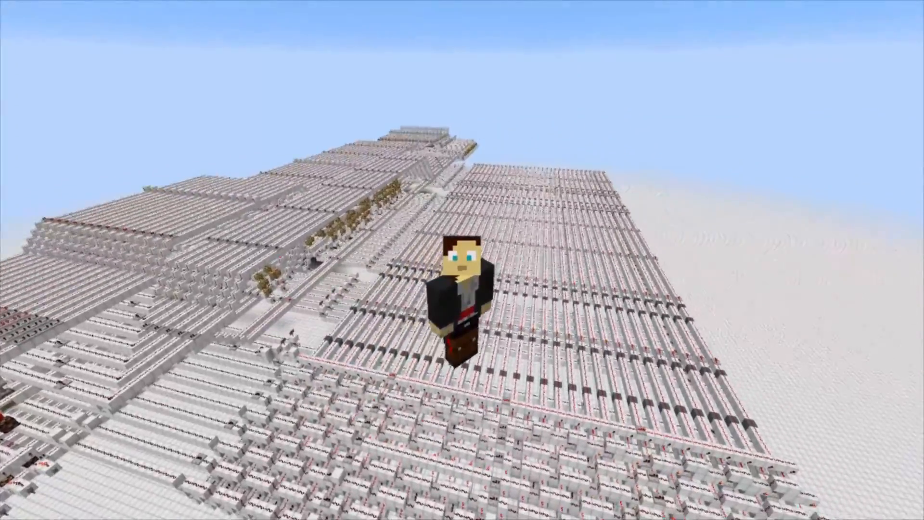
pyautogui.moveTo(462, 260)
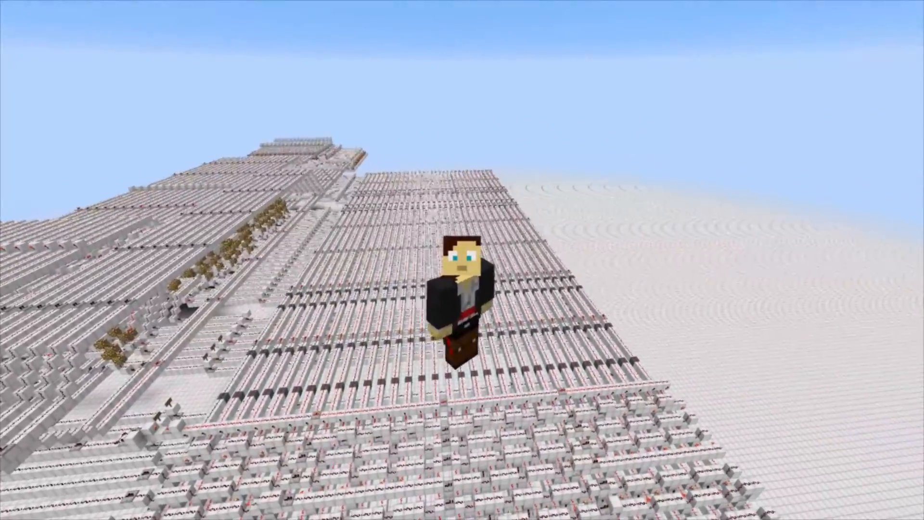